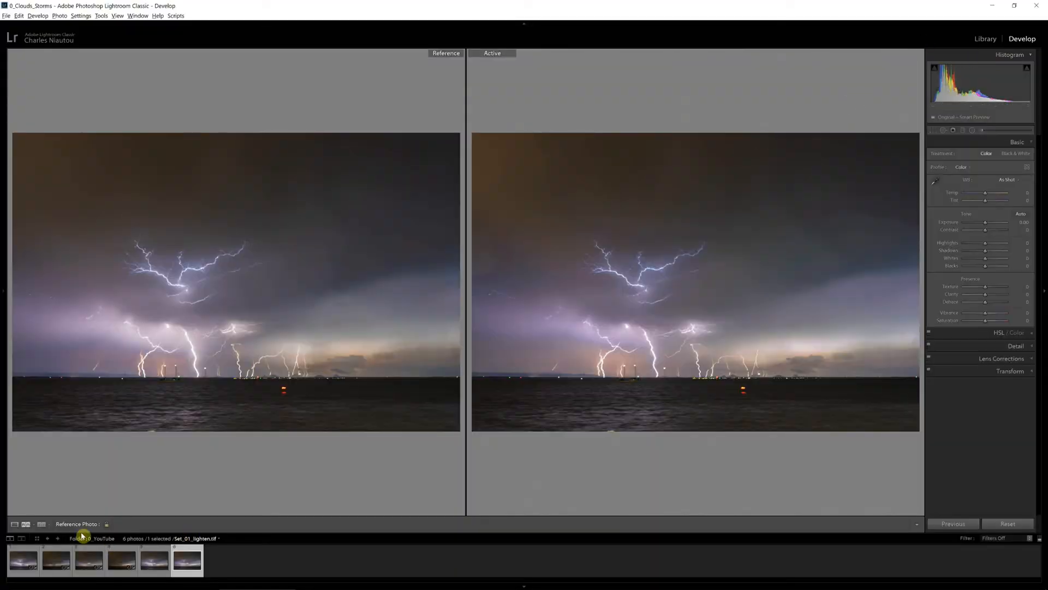
Leave Reference View and select the lighten-stacked lightning TIF in the filmstrip
click(15, 523)
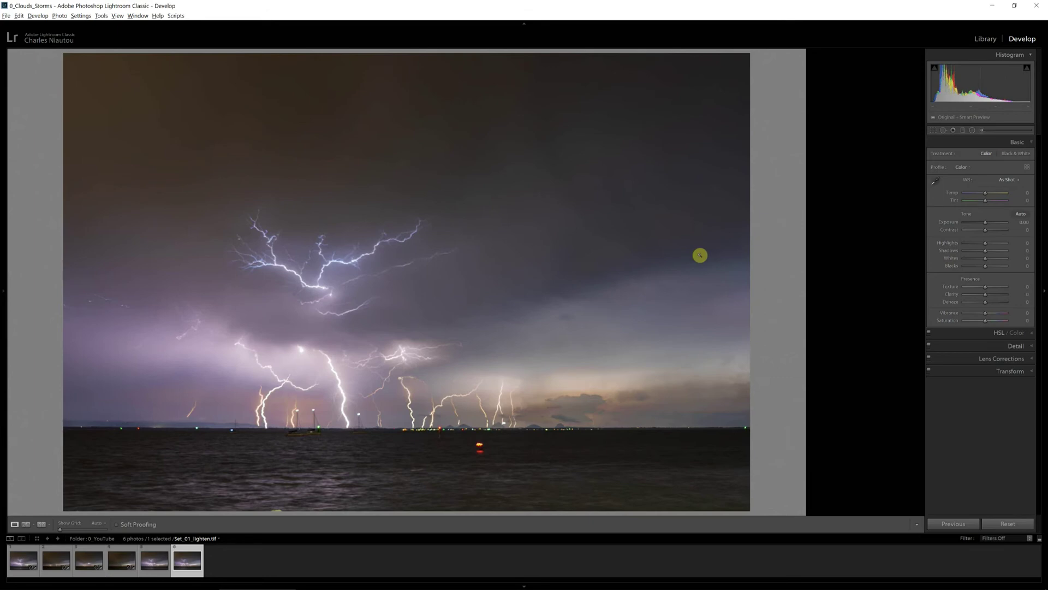
click(160, 571)
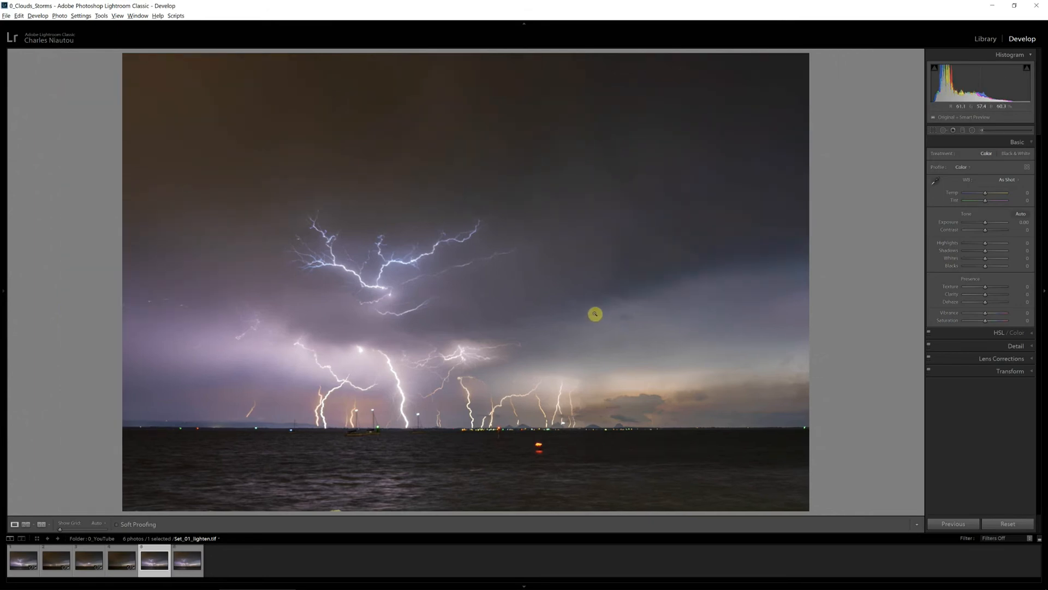
mouse_move(406, 411)
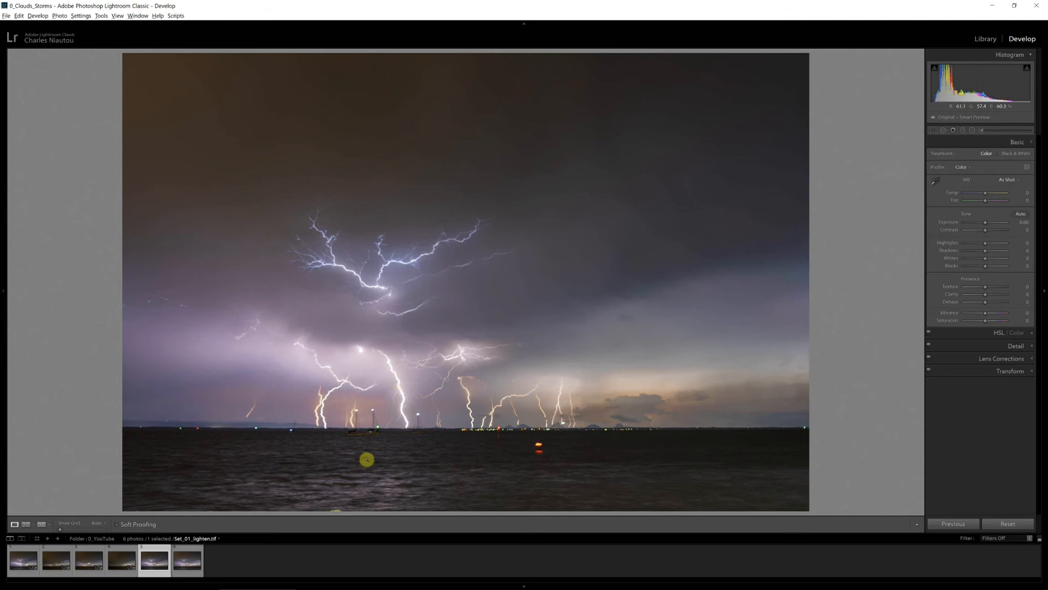
mouse_move(351, 427)
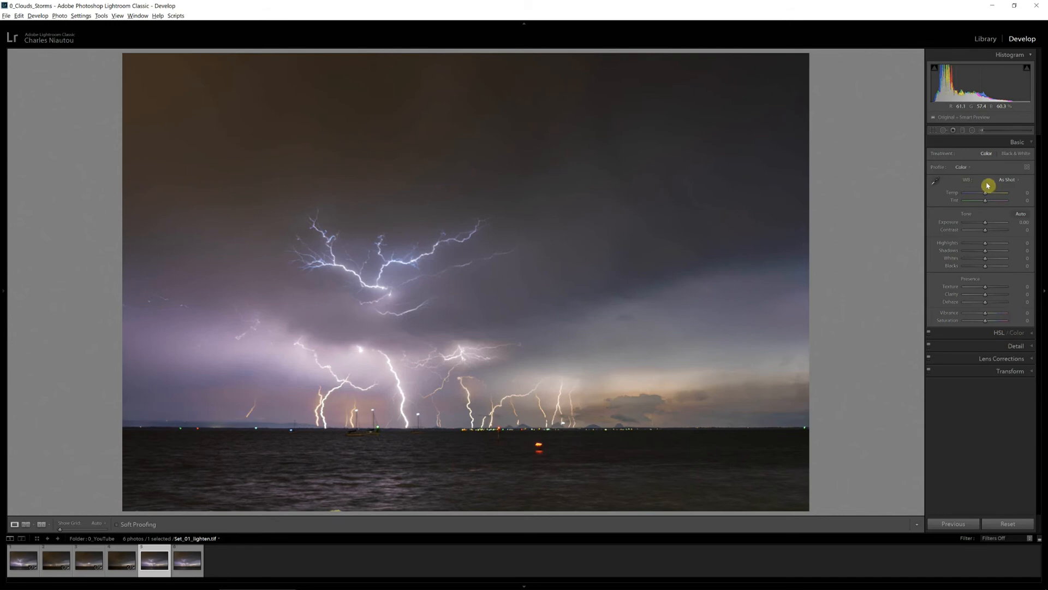
mouse_move(930, 182)
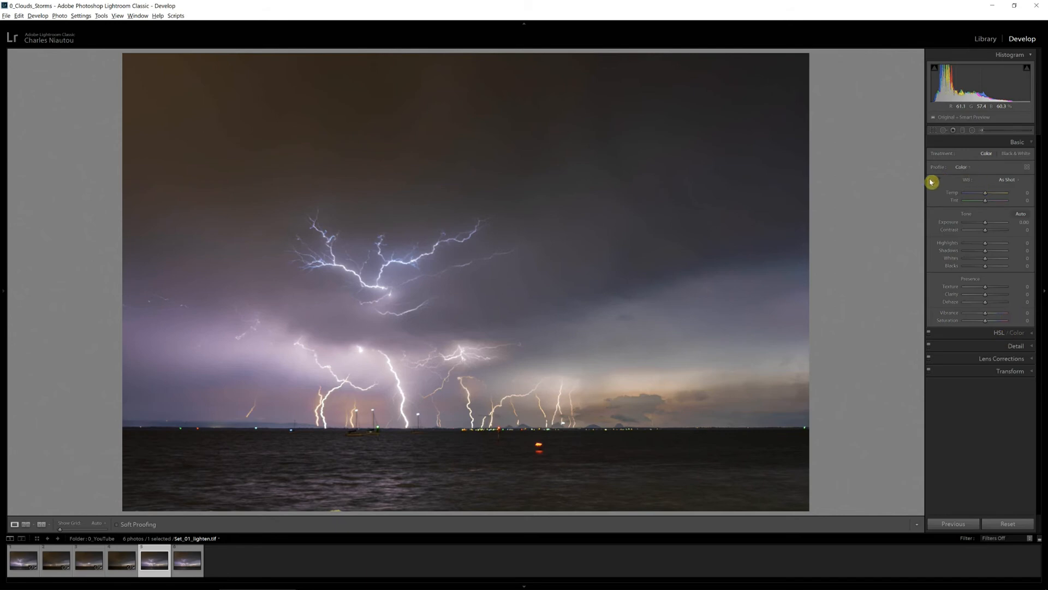
In HSL/Color Saturation, lower Red to -7 and Orange to -2
click(1005, 153)
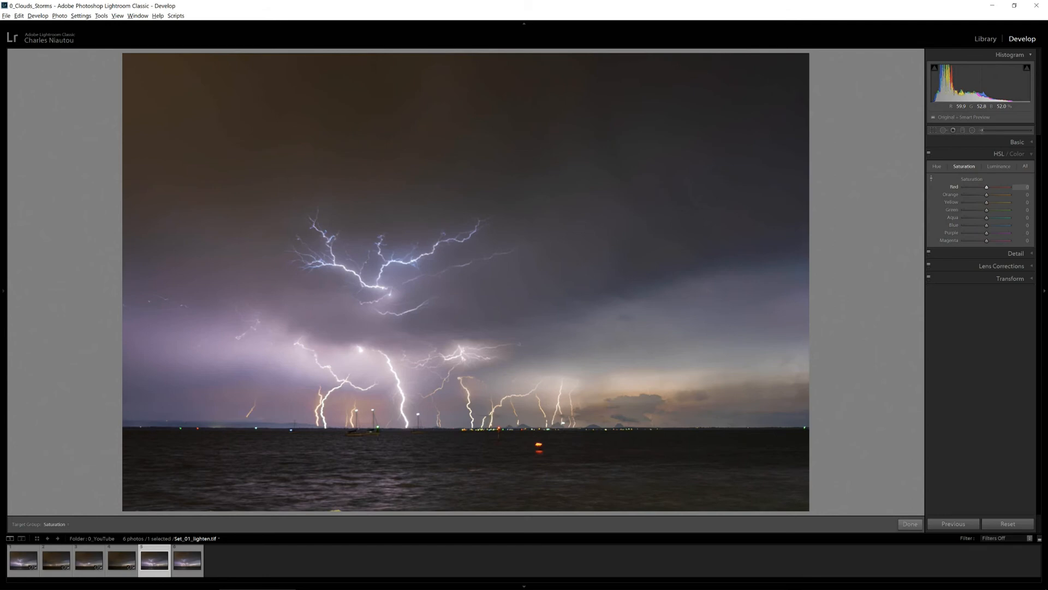
drag(987, 186, 983, 187)
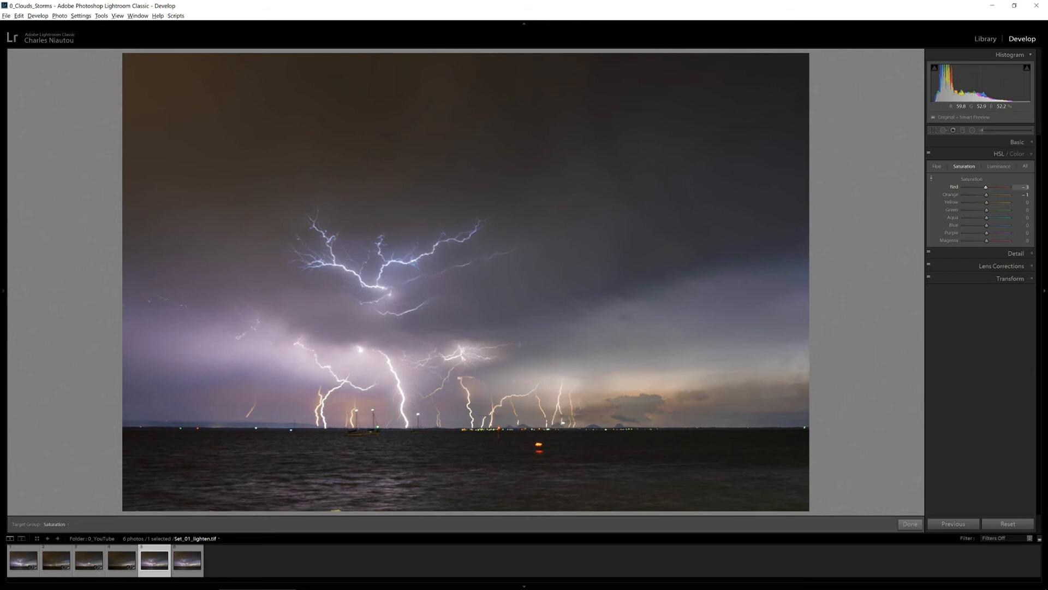
drag(985, 186, 979, 186)
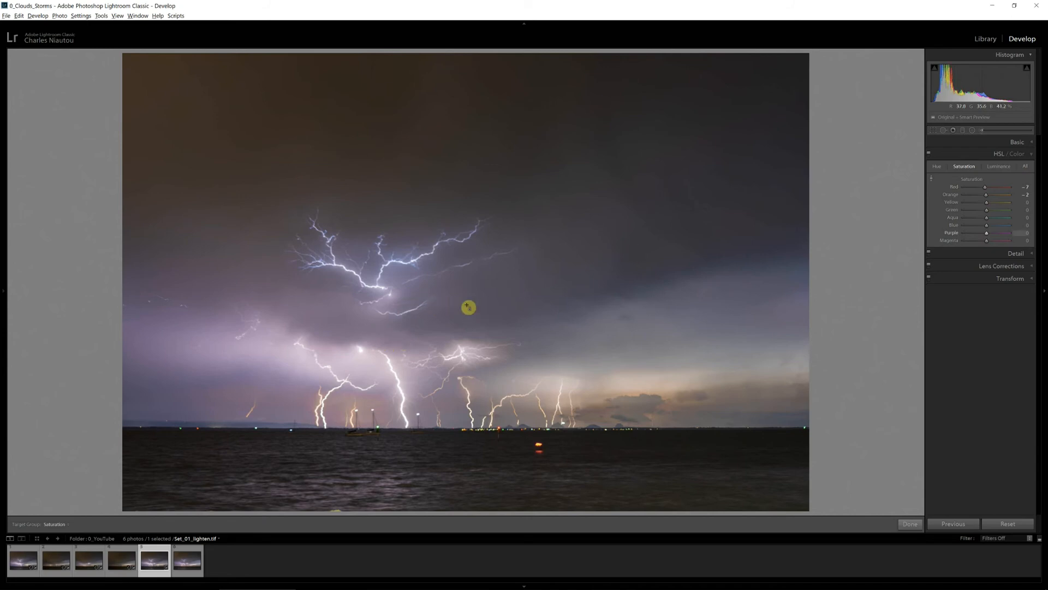
mouse_move(896, 507)
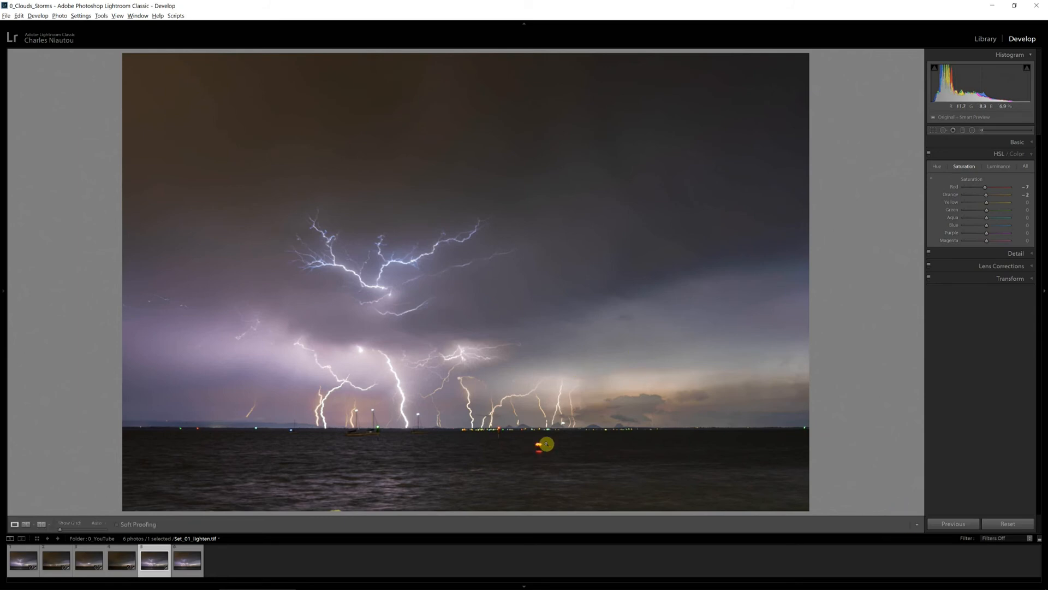
mouse_move(529, 439)
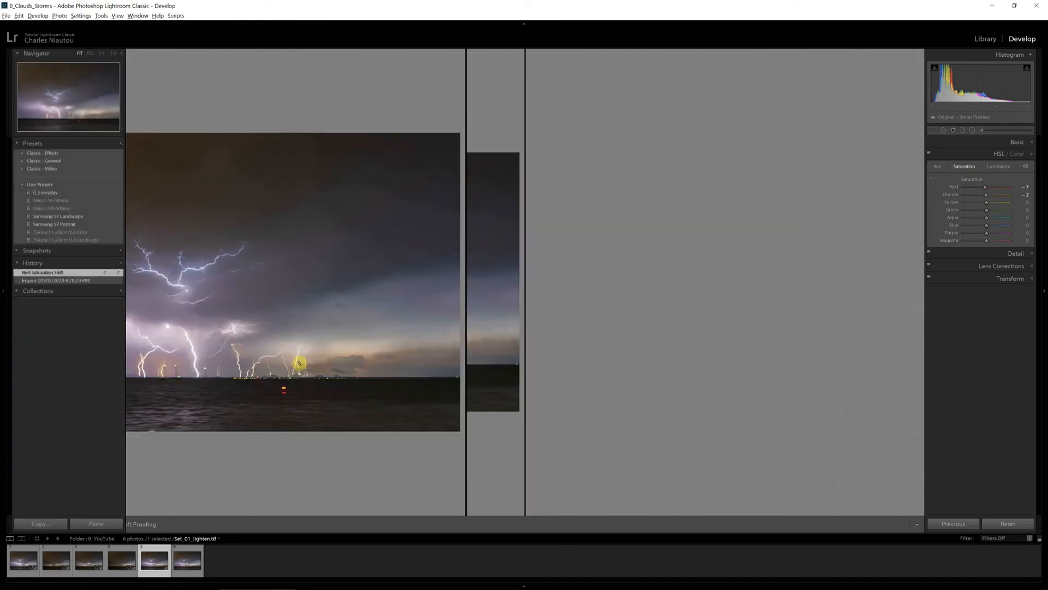
mouse_move(597, 398)
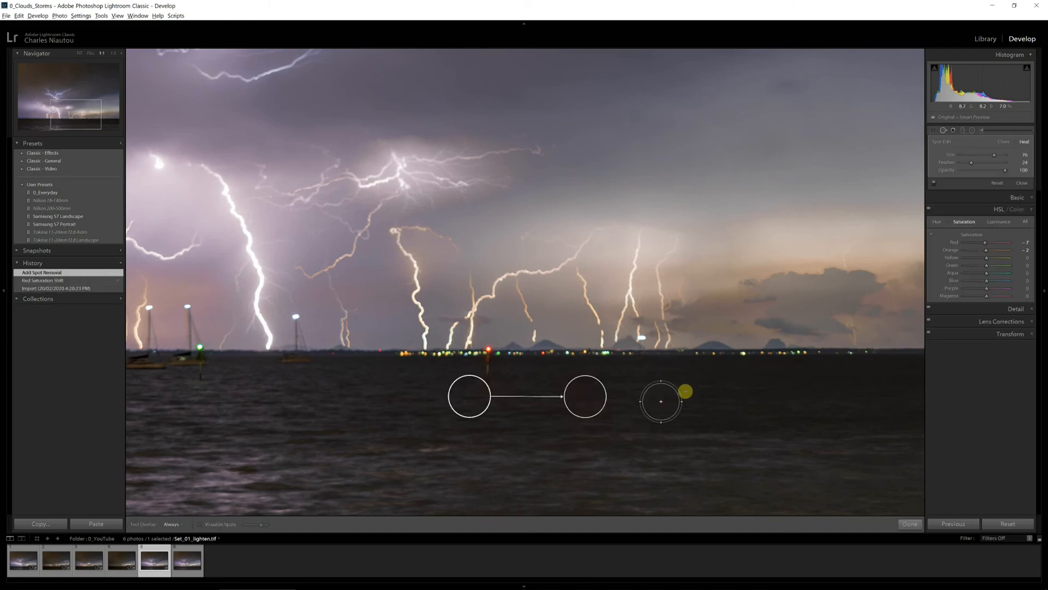
Heal the spot on the dark water and confirm with Done
click(910, 524)
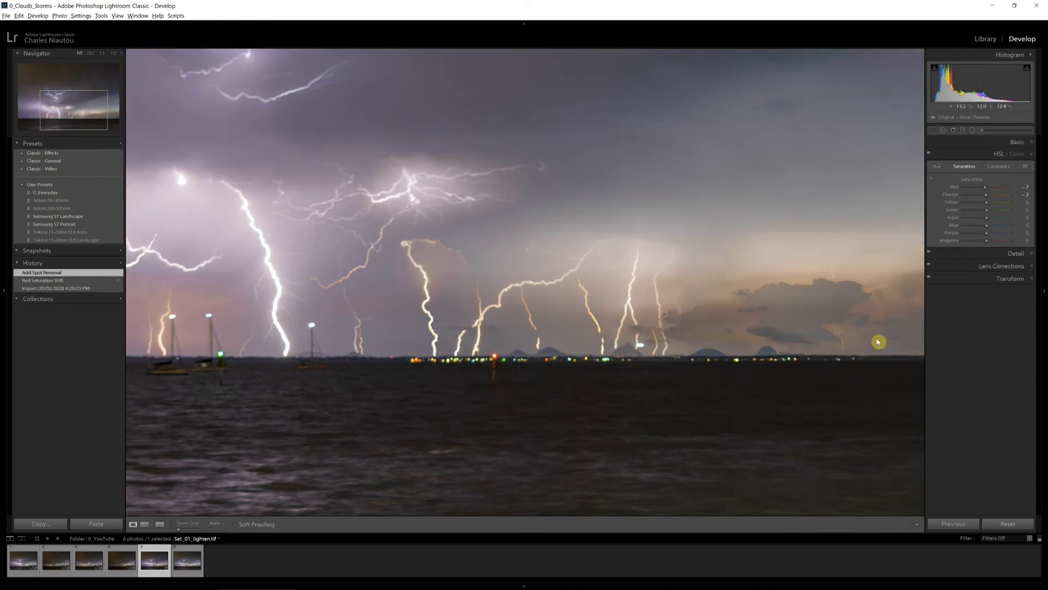
mouse_move(986, 154)
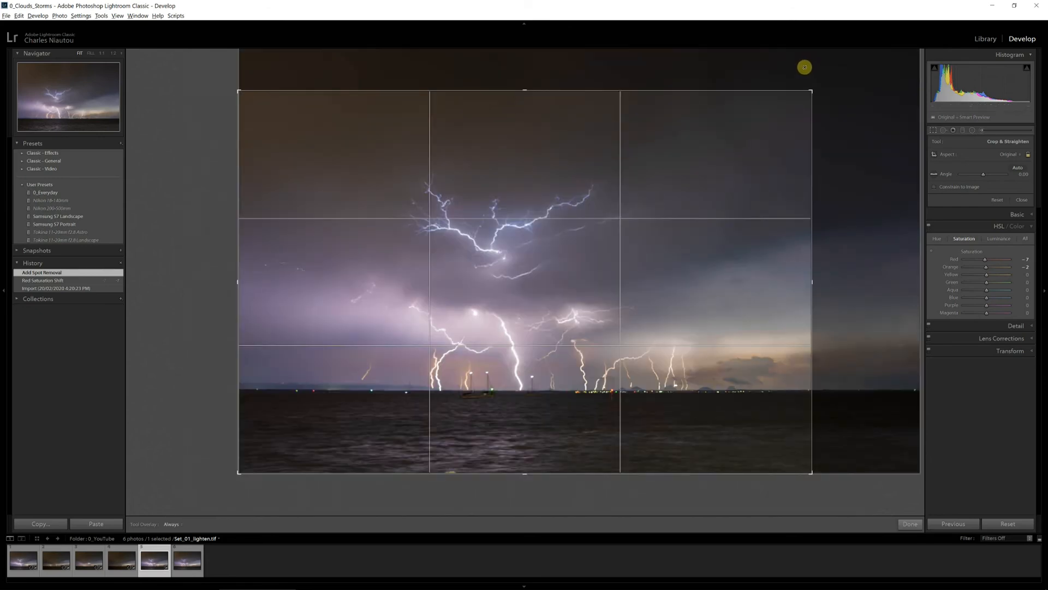
mouse_move(805, 71)
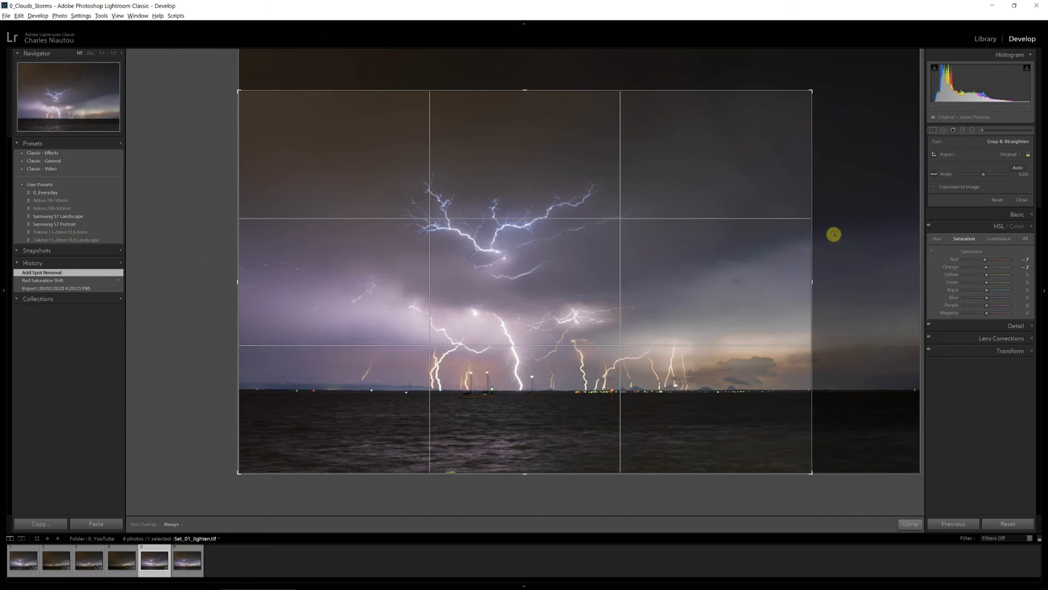
mouse_move(405, 137)
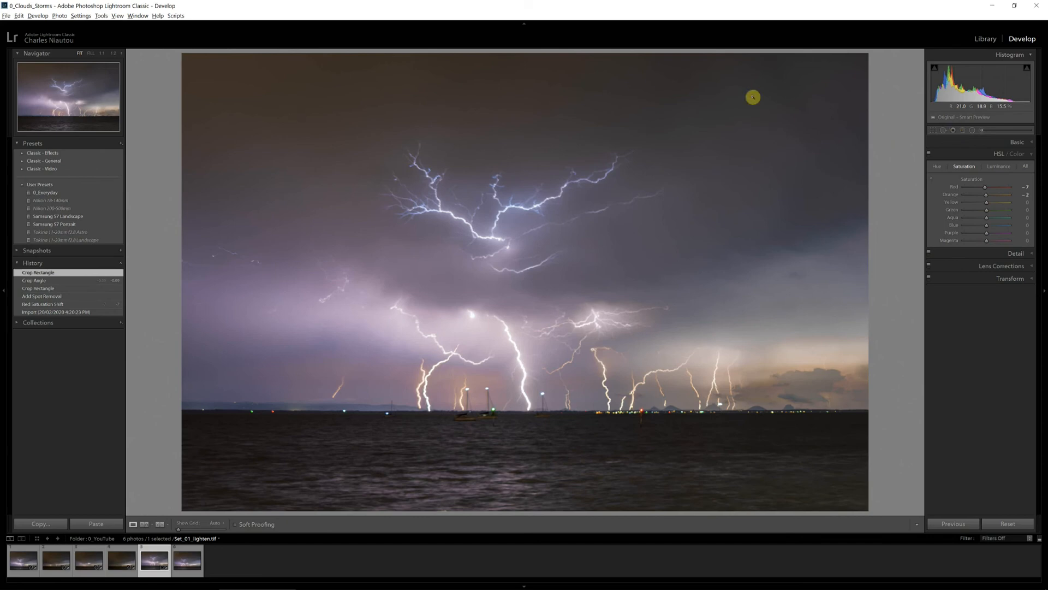
mouse_move(733, 100)
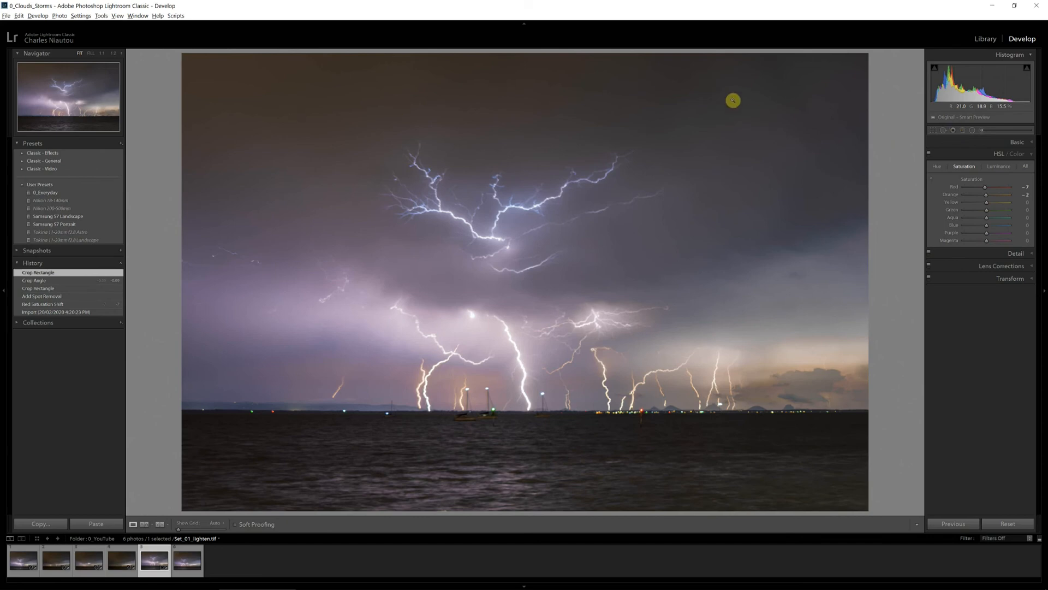
mouse_move(848, 126)
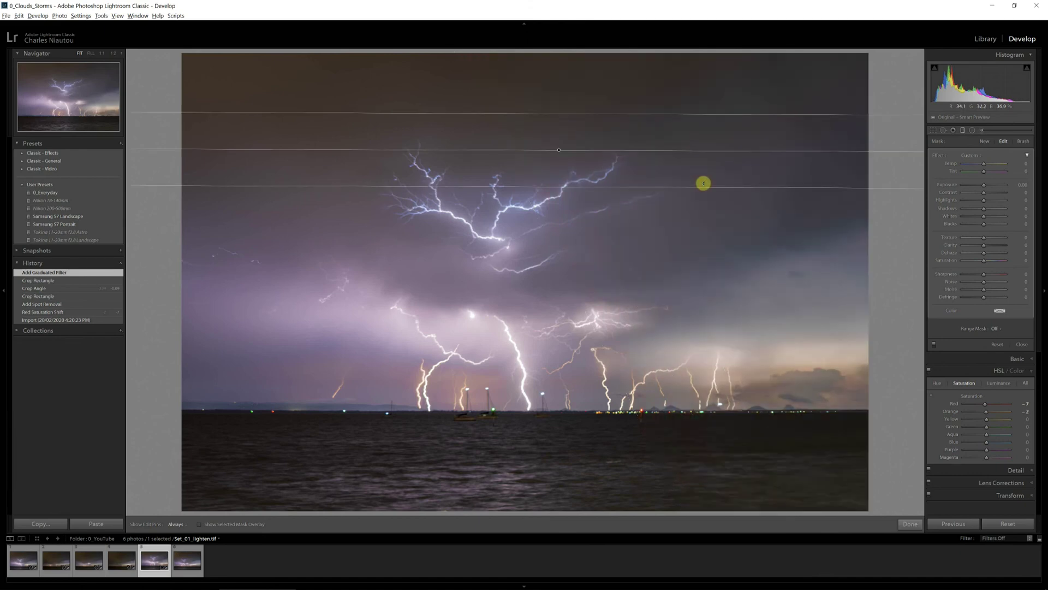
Position the graduated filter over the upper sky and raise its Highlights slider
drag(702, 182, 556, 166)
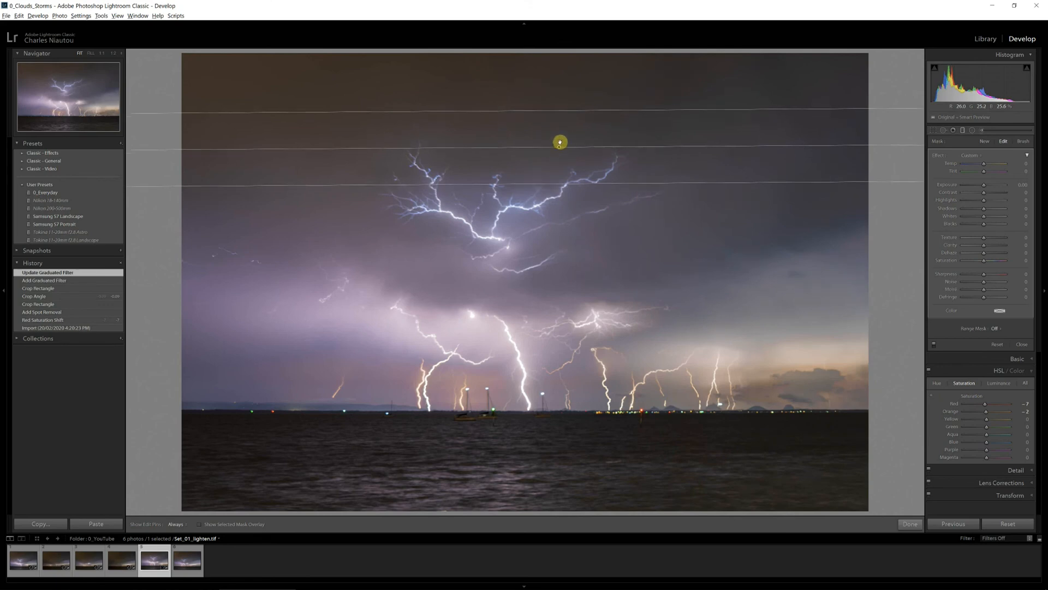
mouse_move(979, 213)
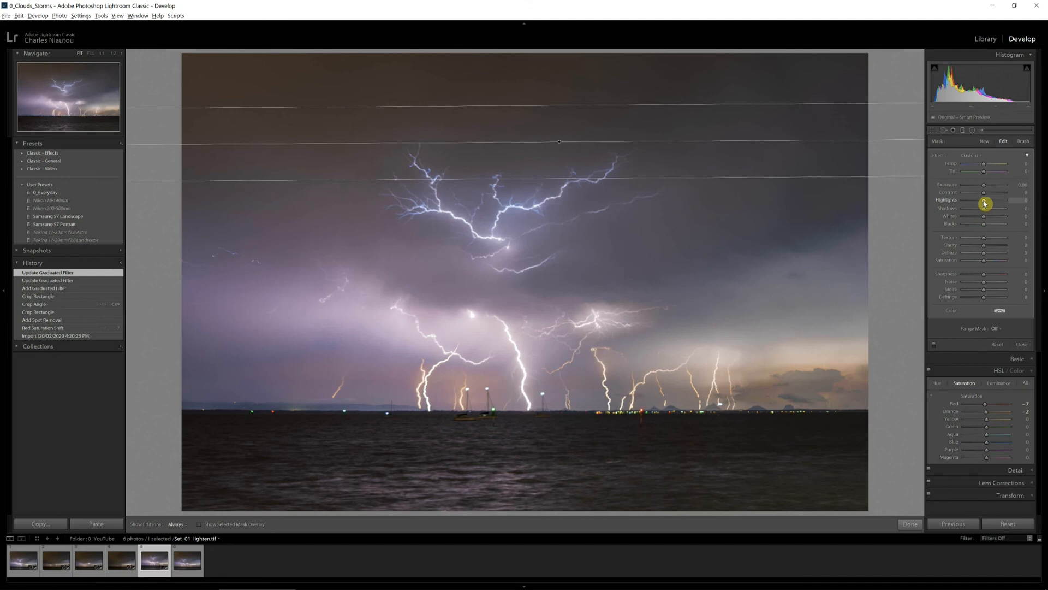
mouse_move(999, 205)
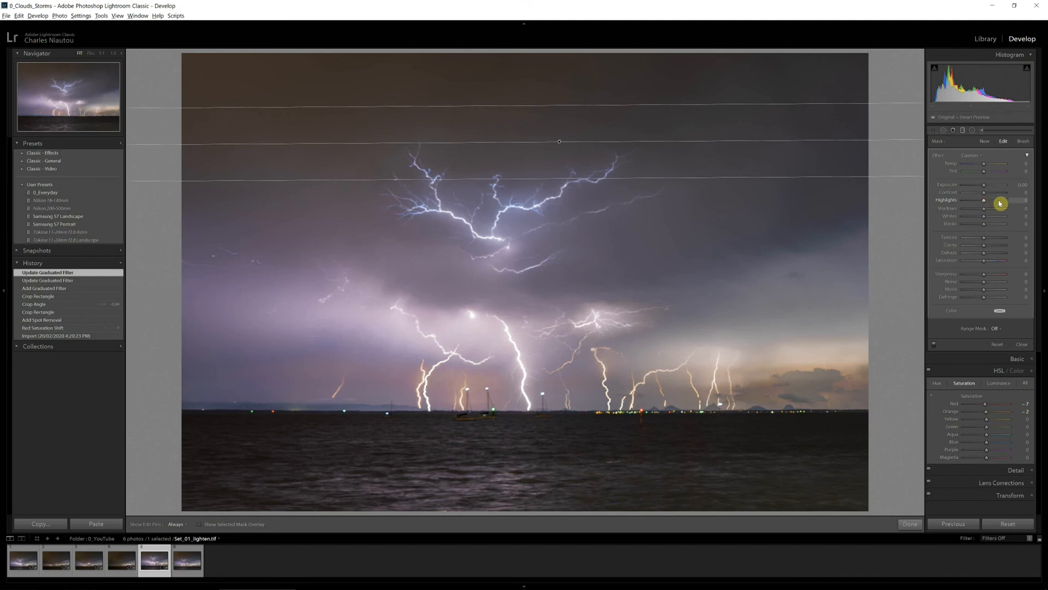
drag(985, 200, 1006, 199)
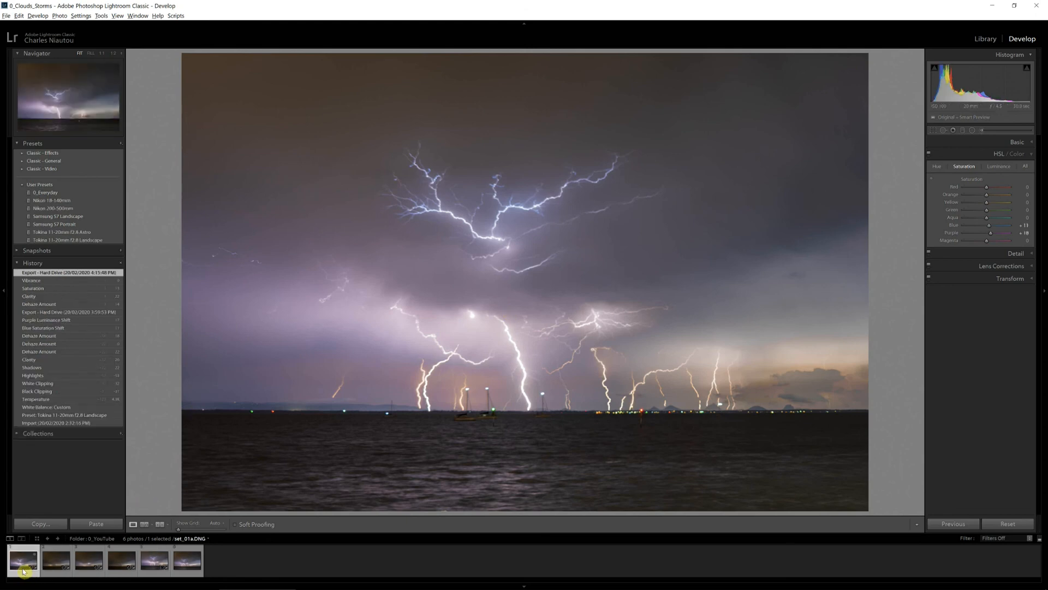
Pick the first single-exposure DNG frame as the comparison reference
click(55, 564)
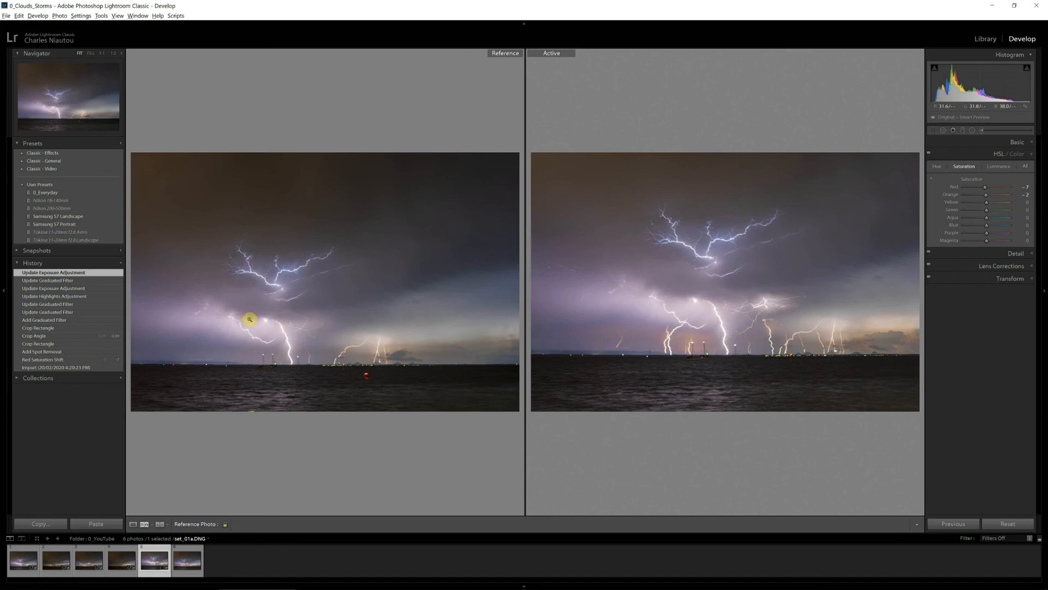
mouse_move(262, 309)
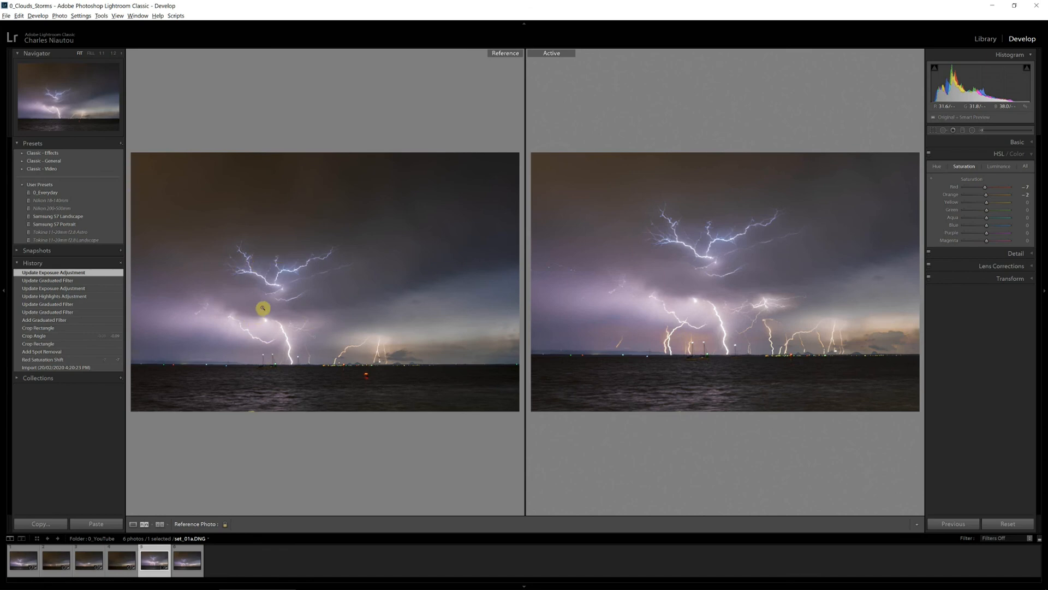